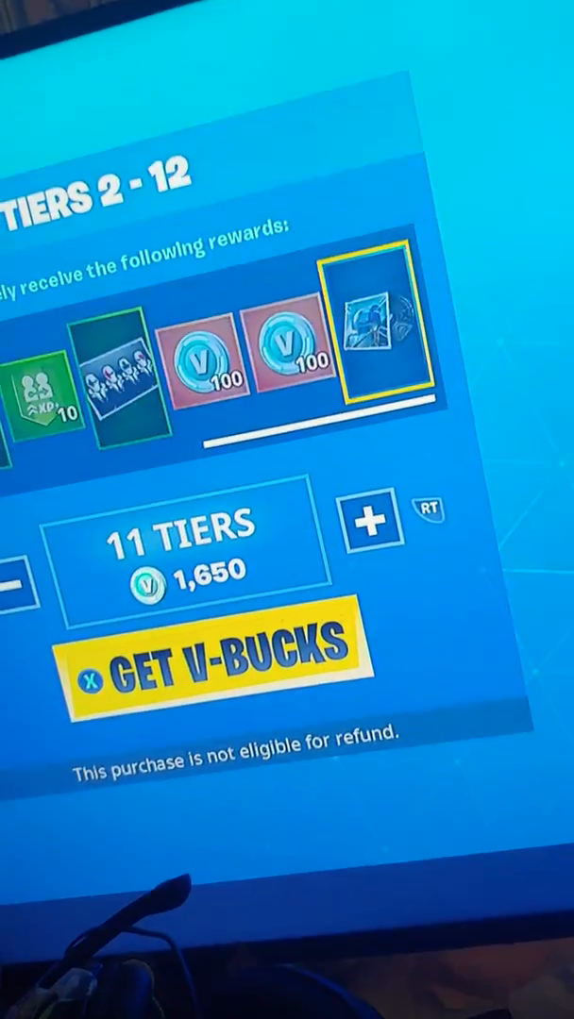
# Open the Locker's outfit collection grid and scroll down through the owned outfits
pyautogui.click(367, 522)
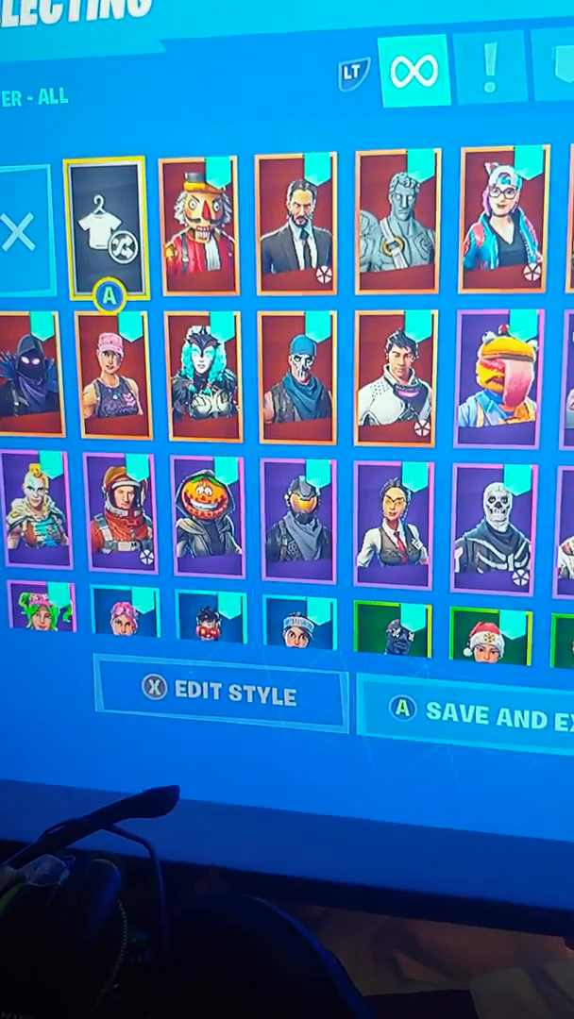
pyautogui.scroll(-3)
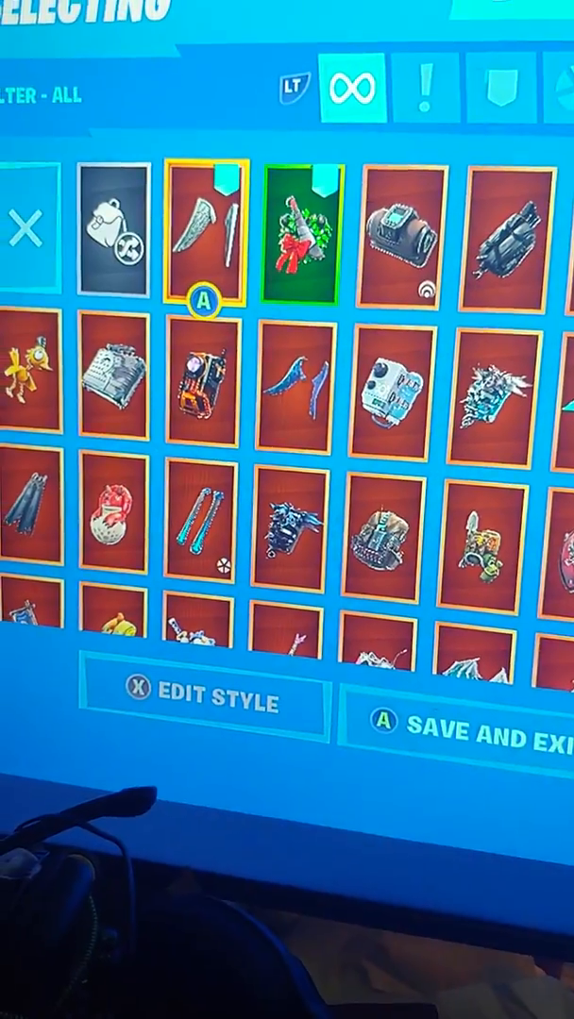
# Scroll down the back bling grid to reveal more epic backpacks, including the unicorn and gingerbread
pyautogui.scroll(-3)
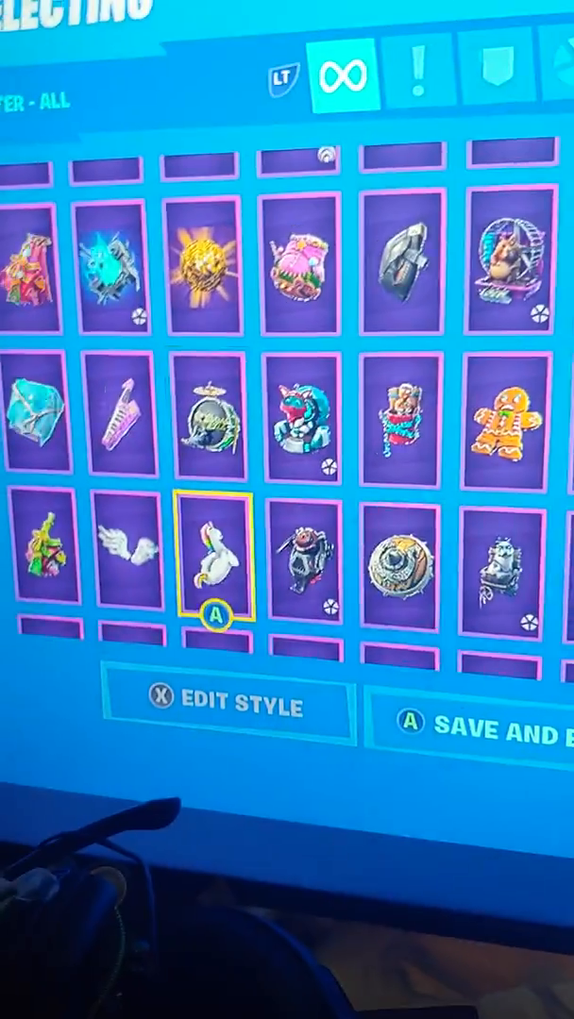